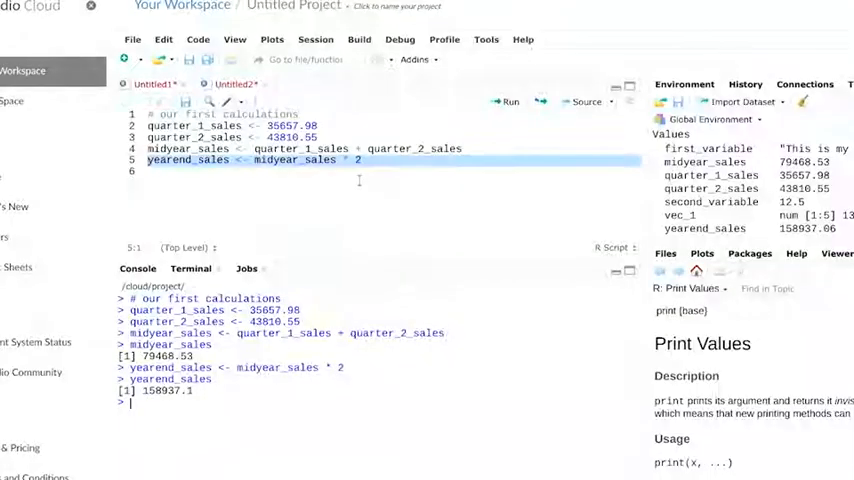
- Save the quarterly sales script under /cloud/project with the file name Sales_Calc
{"action": "left_click", "coordinate": [126, 39]}
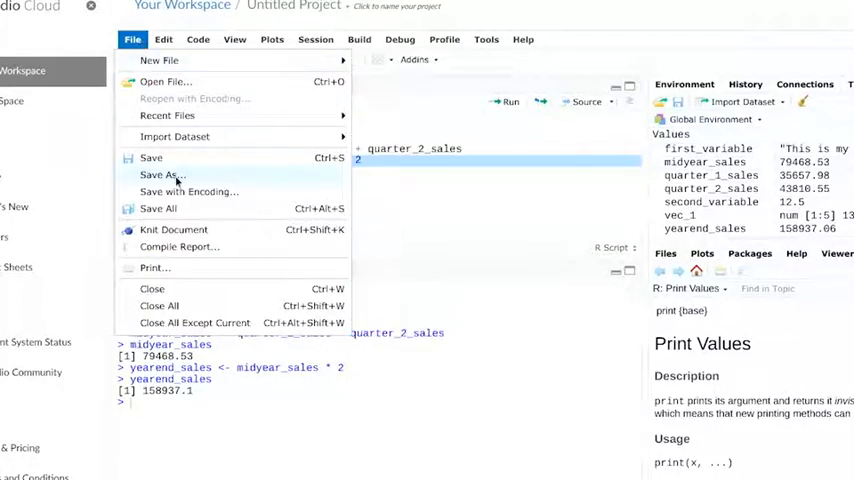
{"action": "left_click", "coordinate": [158, 174]}
{"action": "type", "text": "Sales_Calc"}
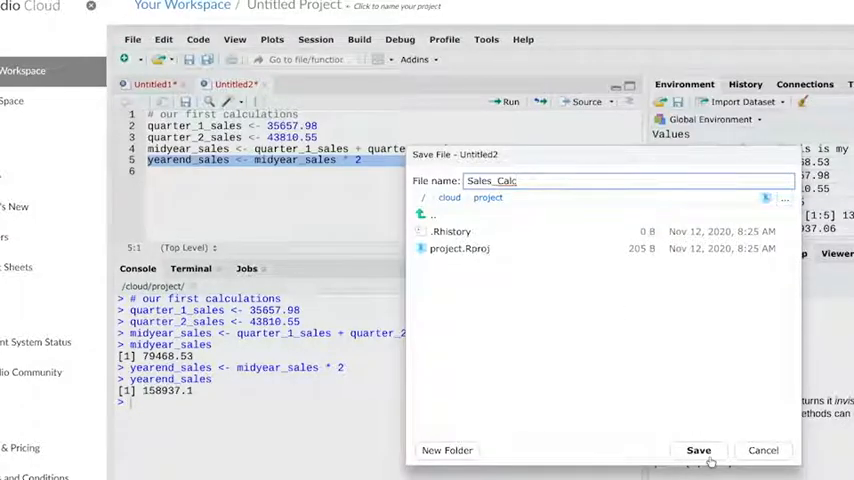
{"action": "left_click", "coordinate": [695, 450]}
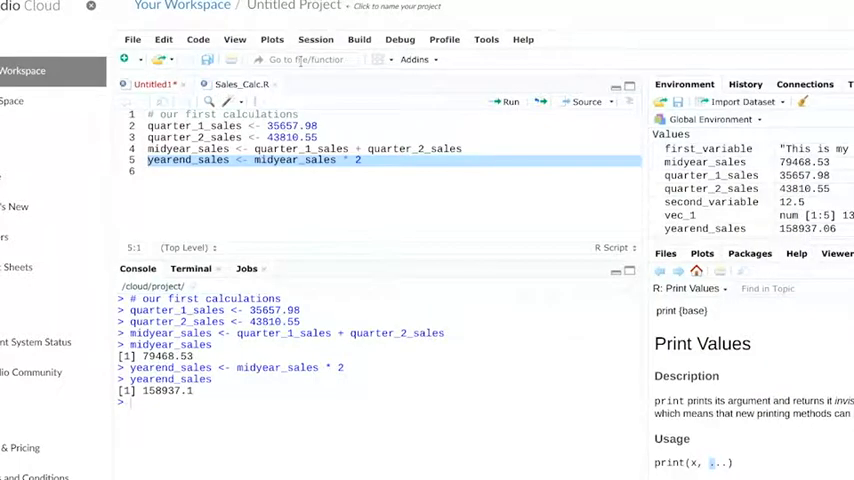